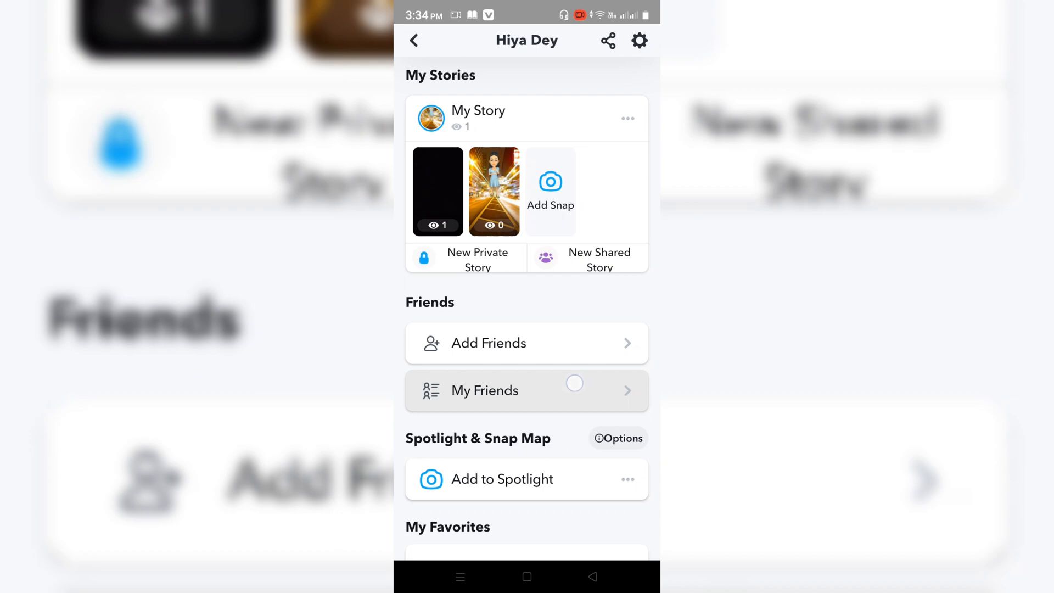
Reach the Add Friends screen with its Quick Add suggestions from the profile's Friends section
{"action": "scroll", "scroll_direction": "down", "scroll_amount": 3}
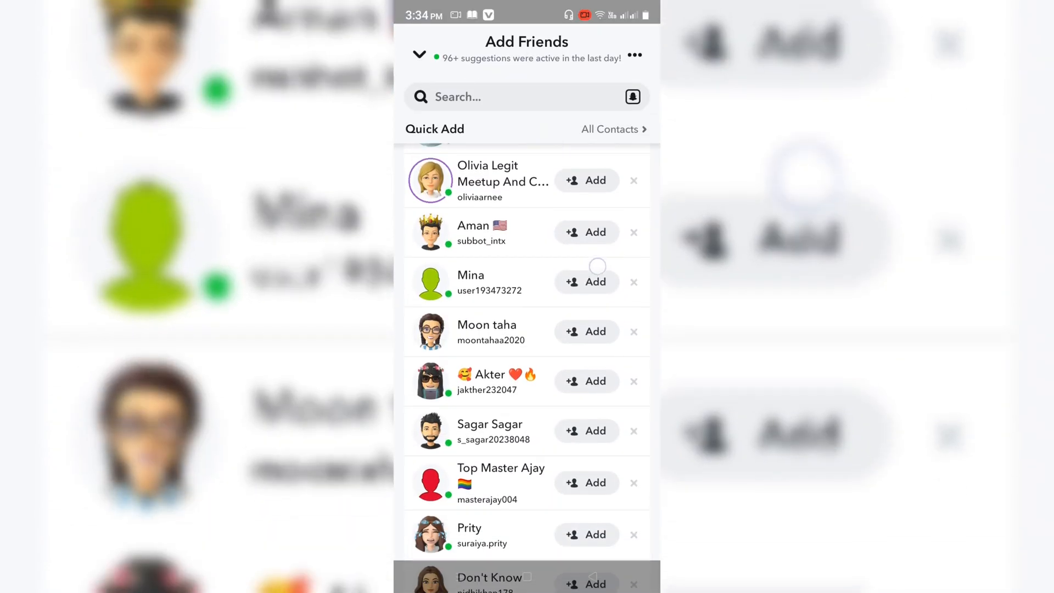
{"action": "scroll", "scroll_direction": "down", "scroll_amount": 3}
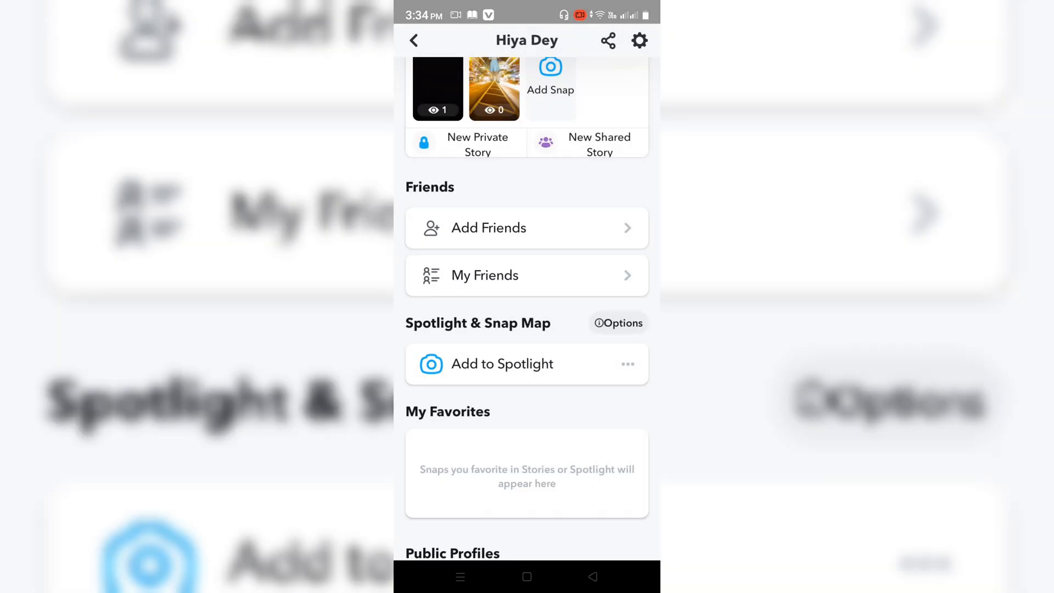
{"action": "left_click", "coordinate": [489, 228]}
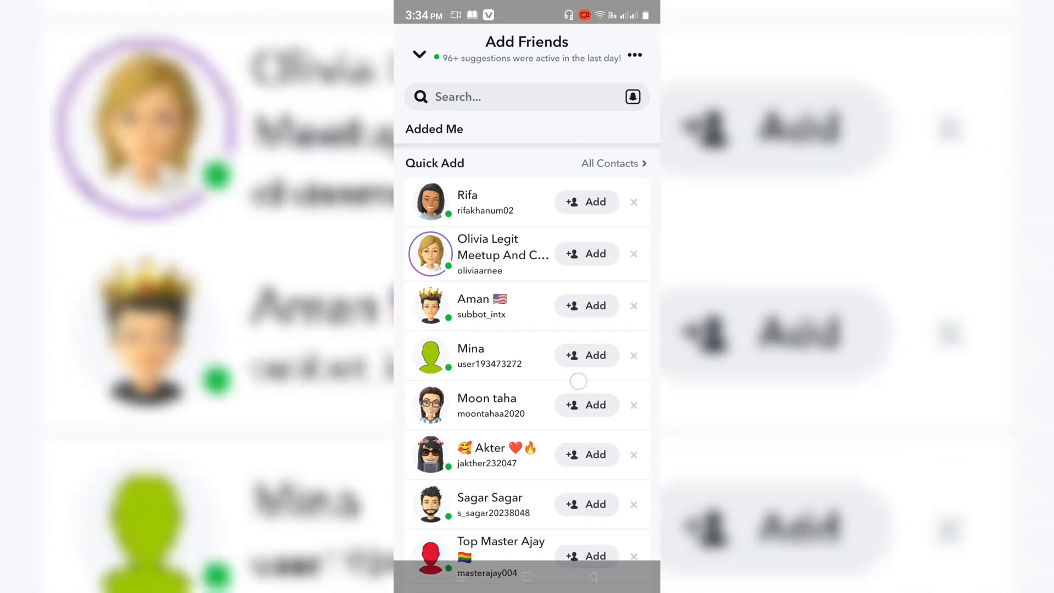